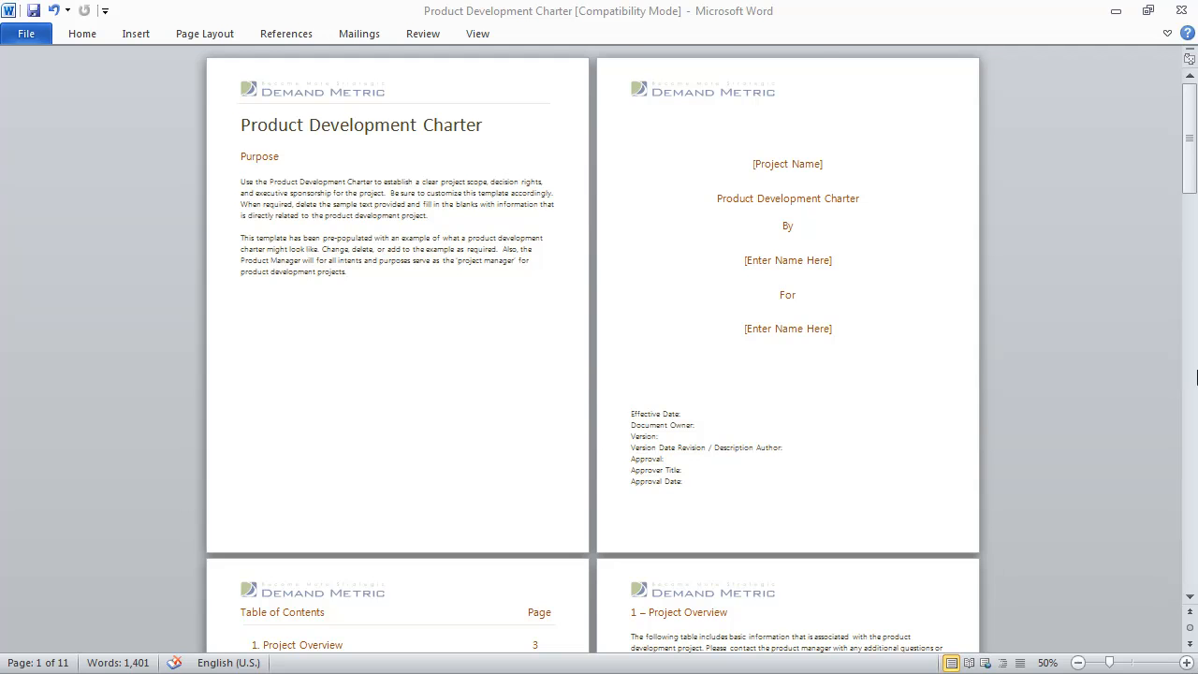
pyautogui.scroll(-3)
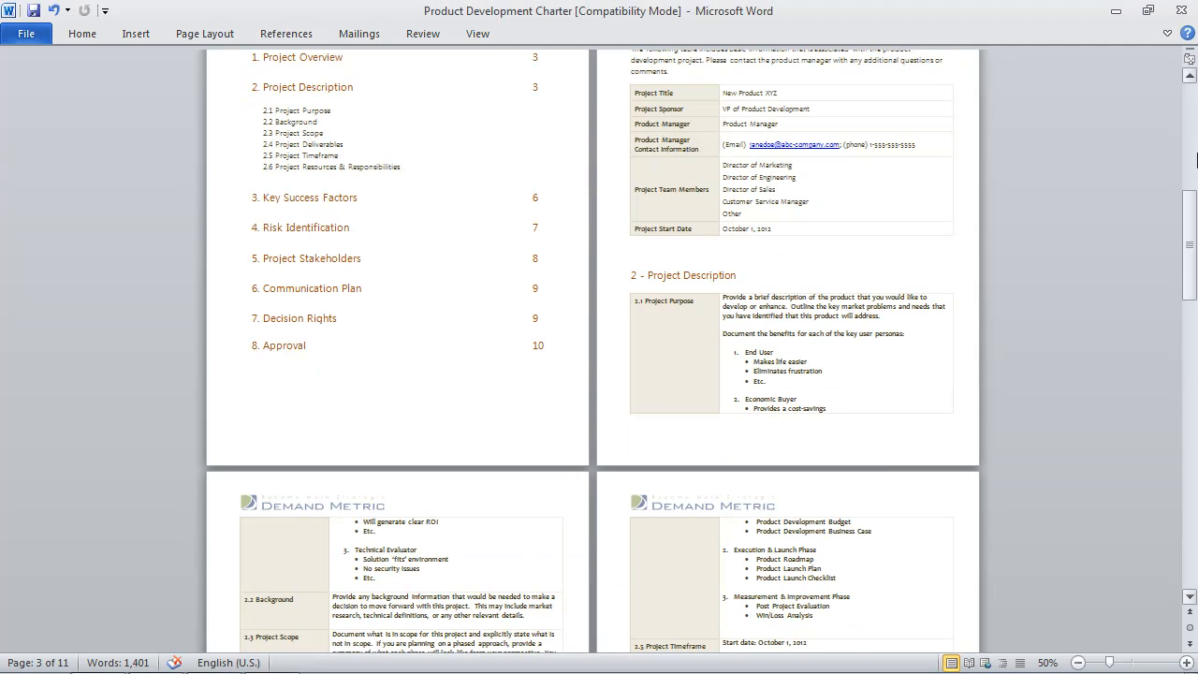
pyautogui.scroll(-3)
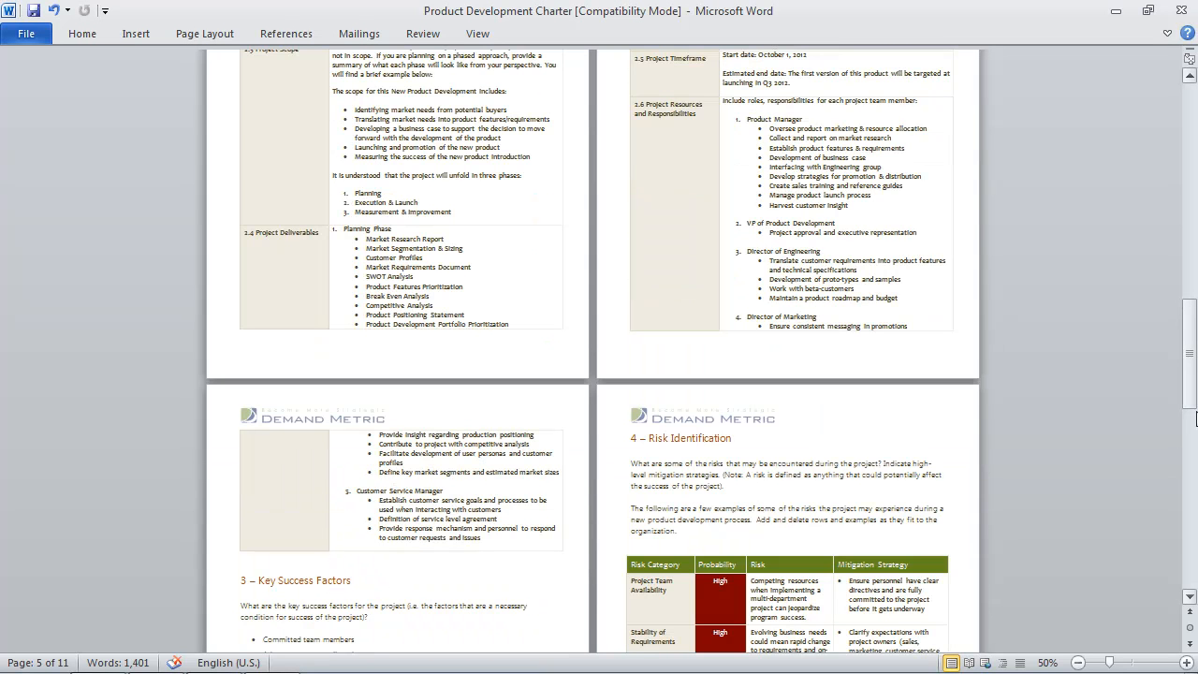
pyautogui.scroll(-3)
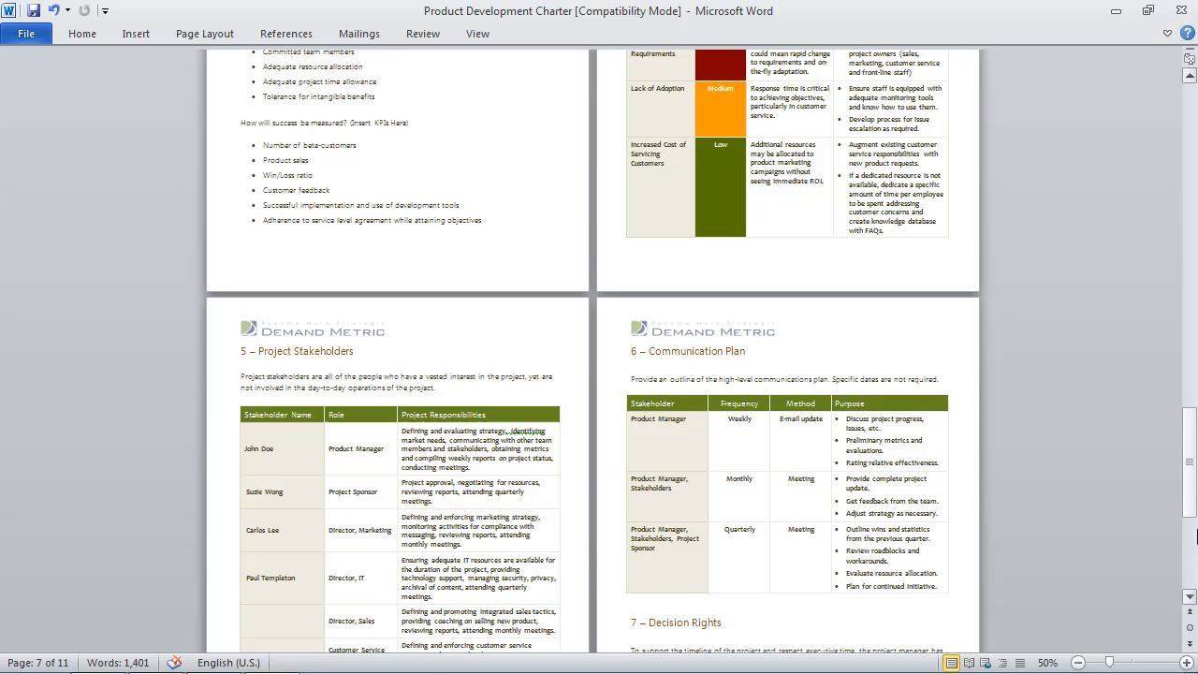
pyautogui.scroll(-3)
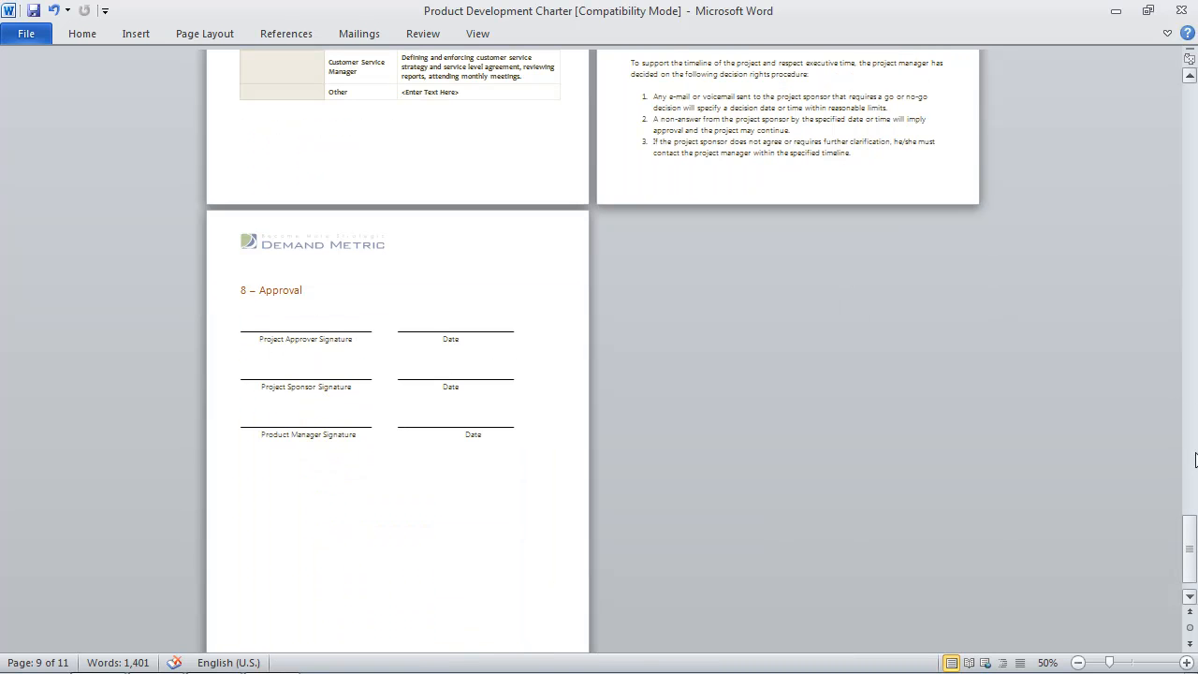
pyautogui.moveTo(1187, 487)
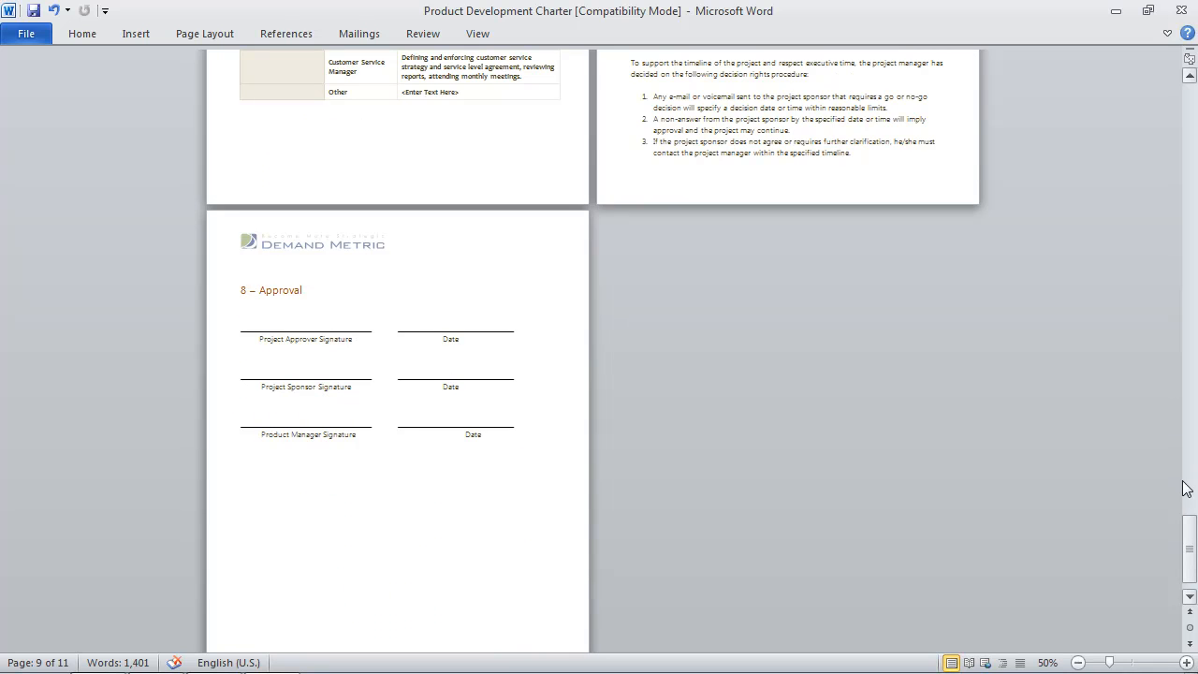
pyautogui.moveTo(1179, 471)
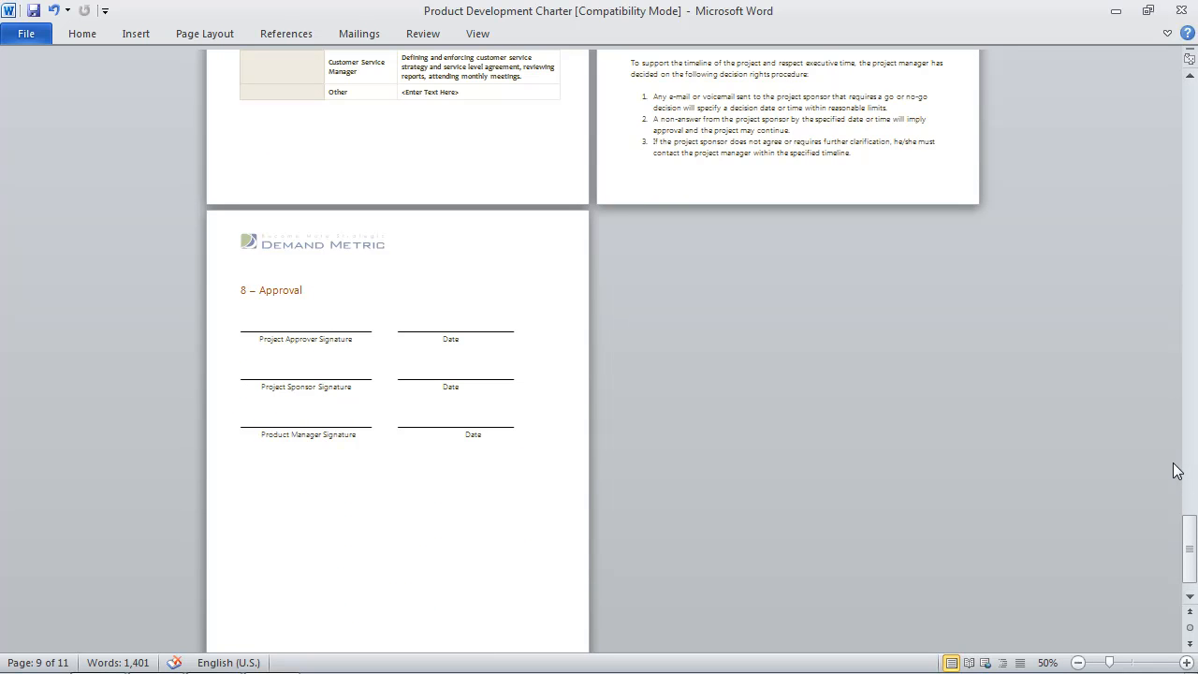
pyautogui.moveTo(1170, 466)
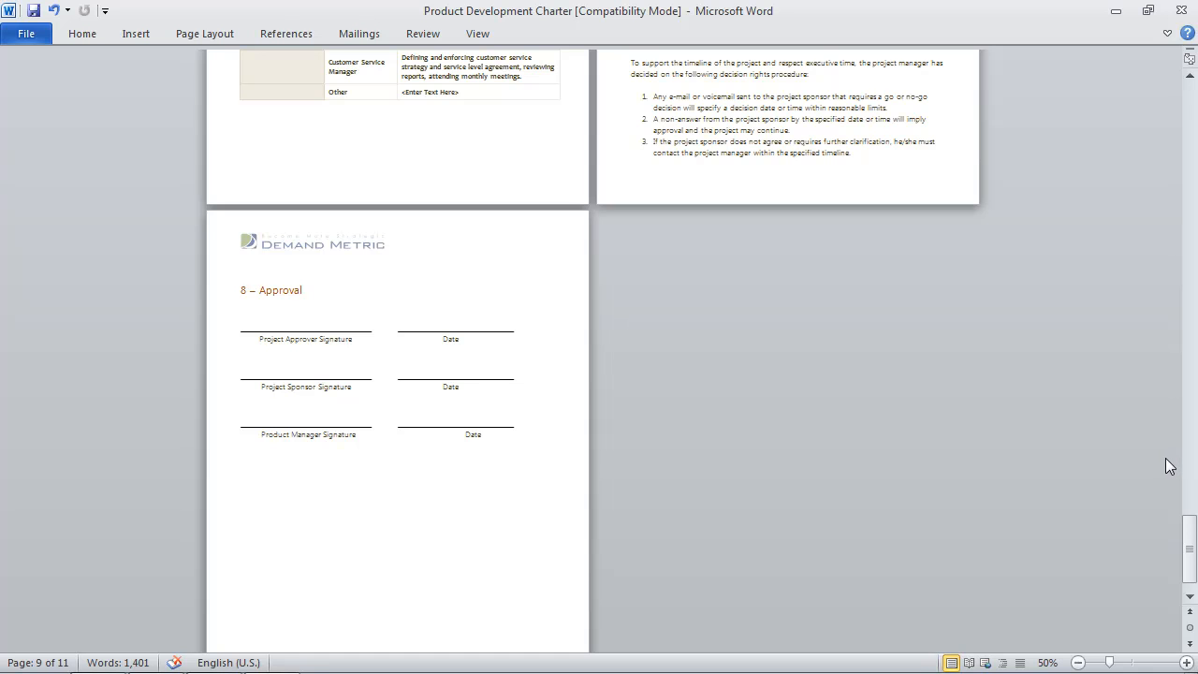
pyautogui.scroll(3)
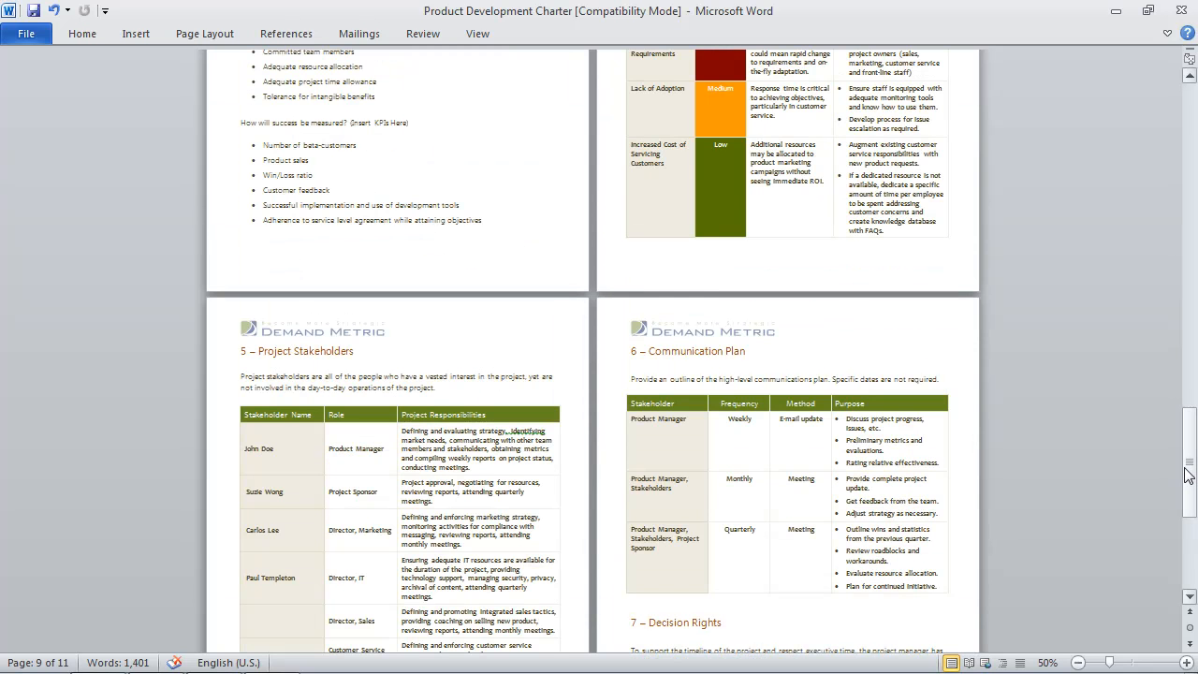